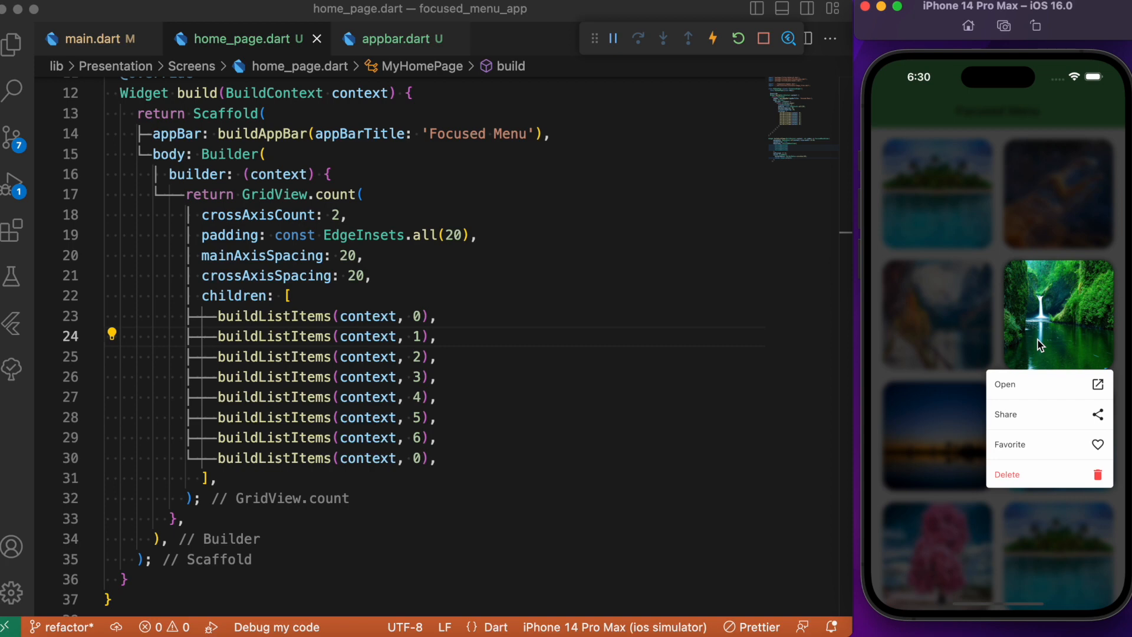
mouse_move(1041, 316)
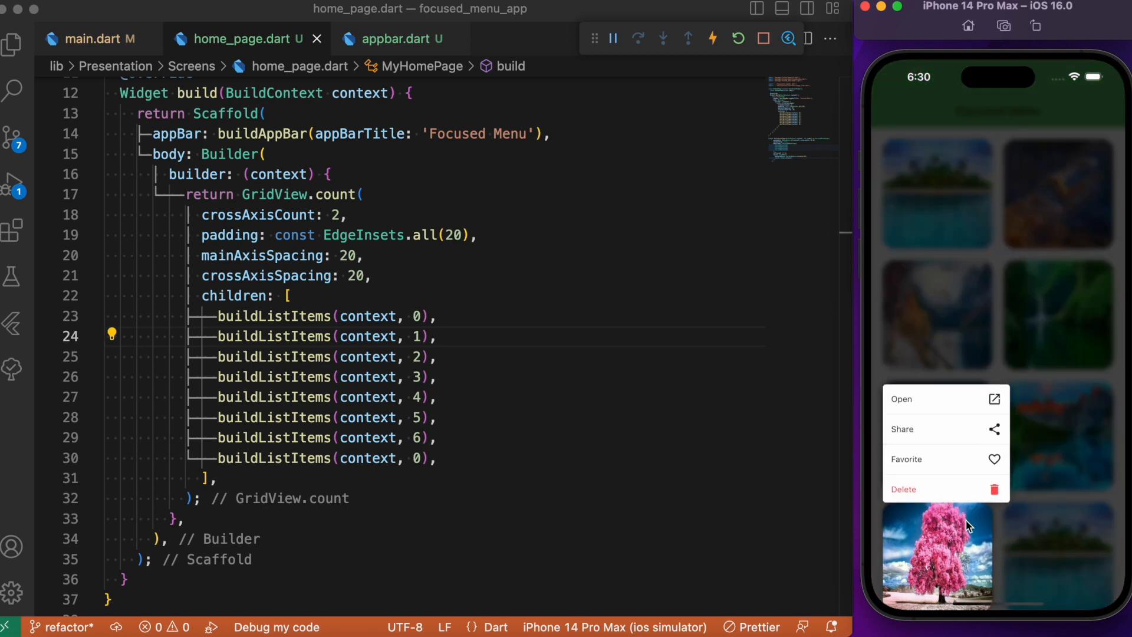
mouse_move(952, 556)
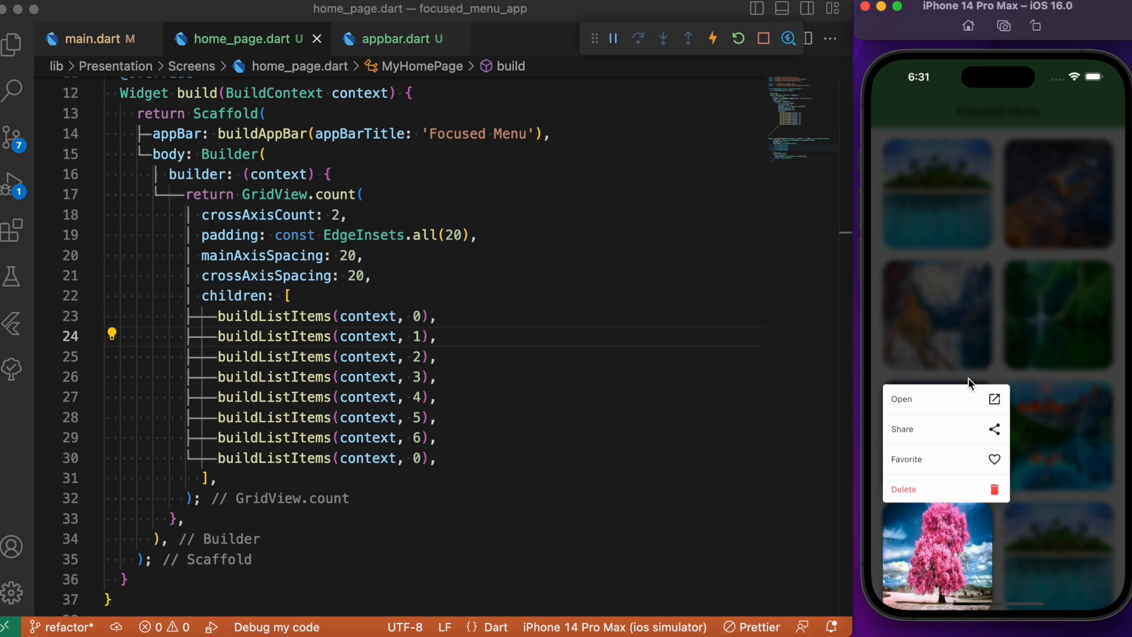
mouse_move(958, 401)
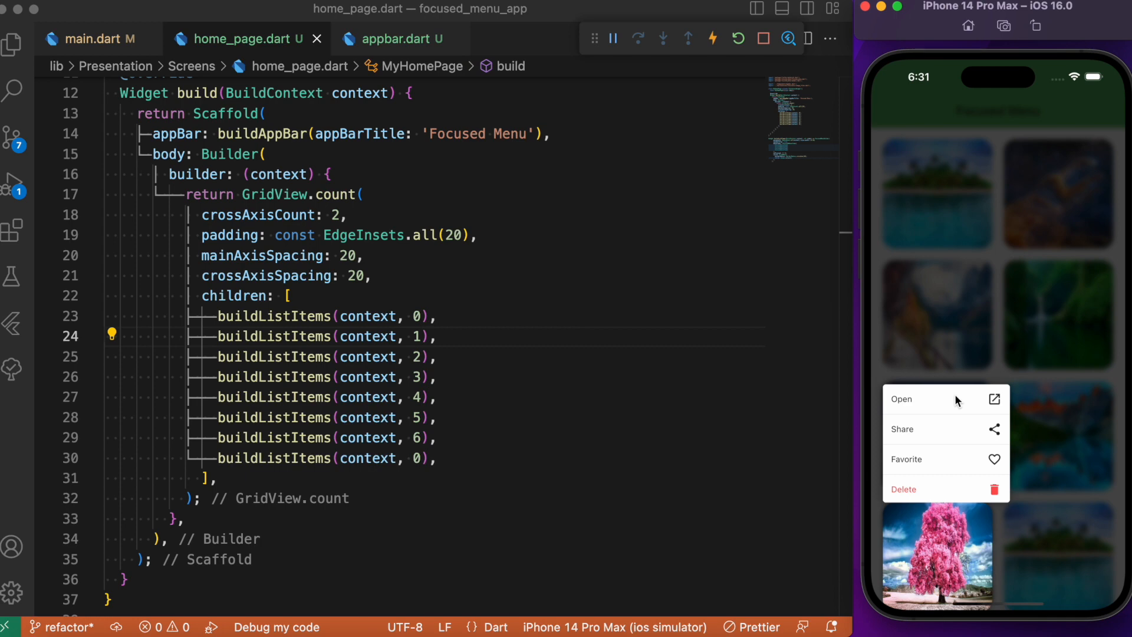
mouse_move(1011, 340)
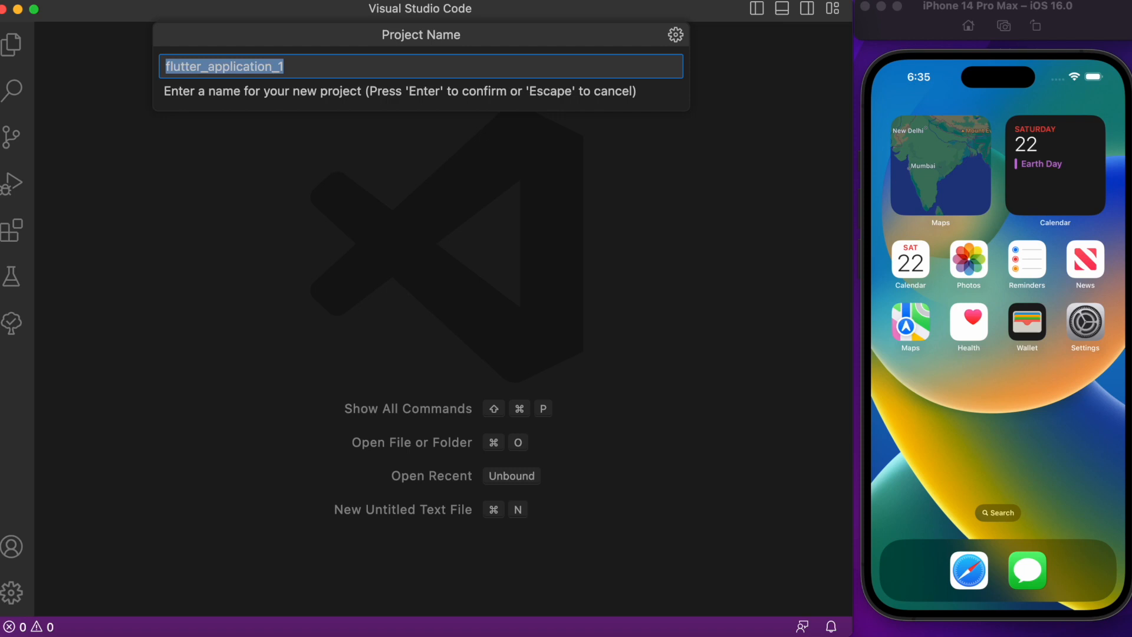
Name the new Flutter project focused_menu_demo and create it
type("focused_menu")
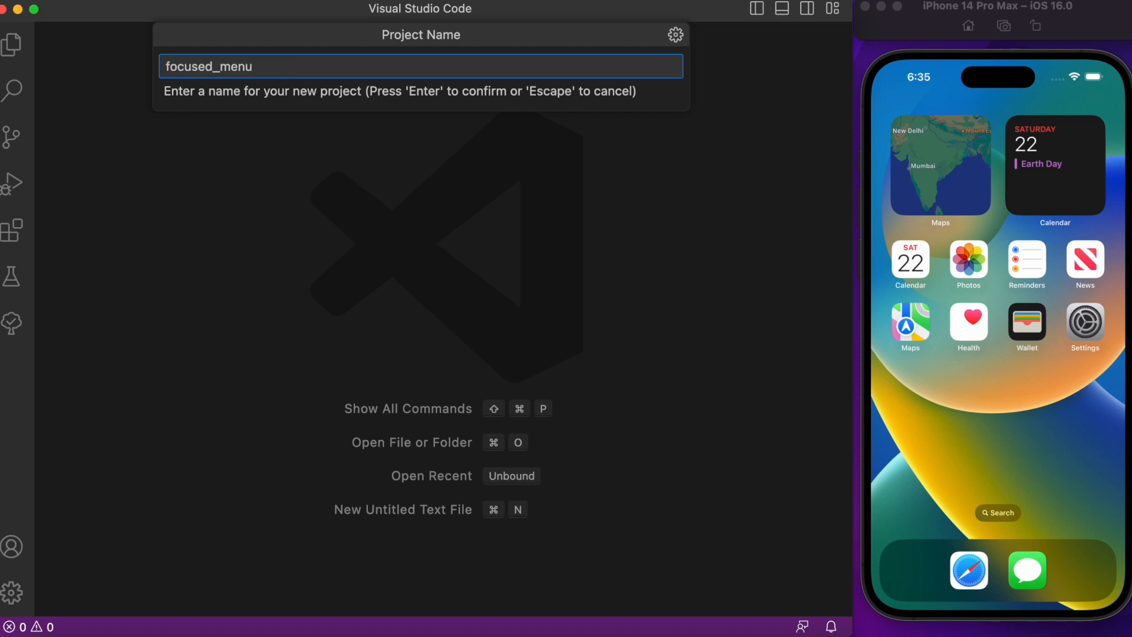
key("Enter")
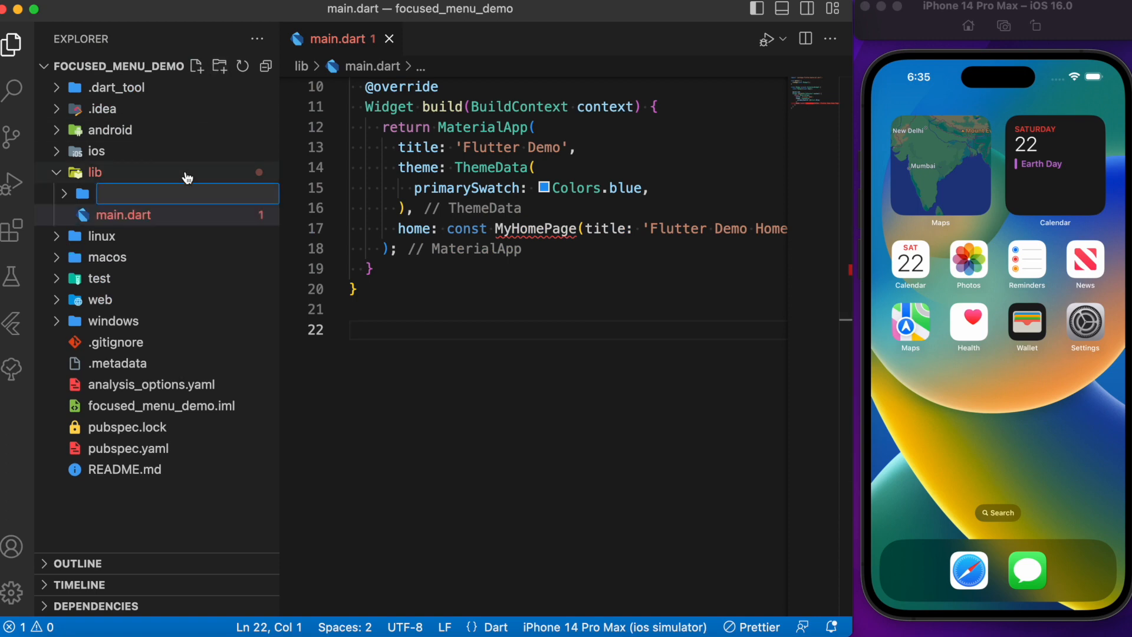
Create a Components folder inside lib/Presentation
left_click(220, 66)
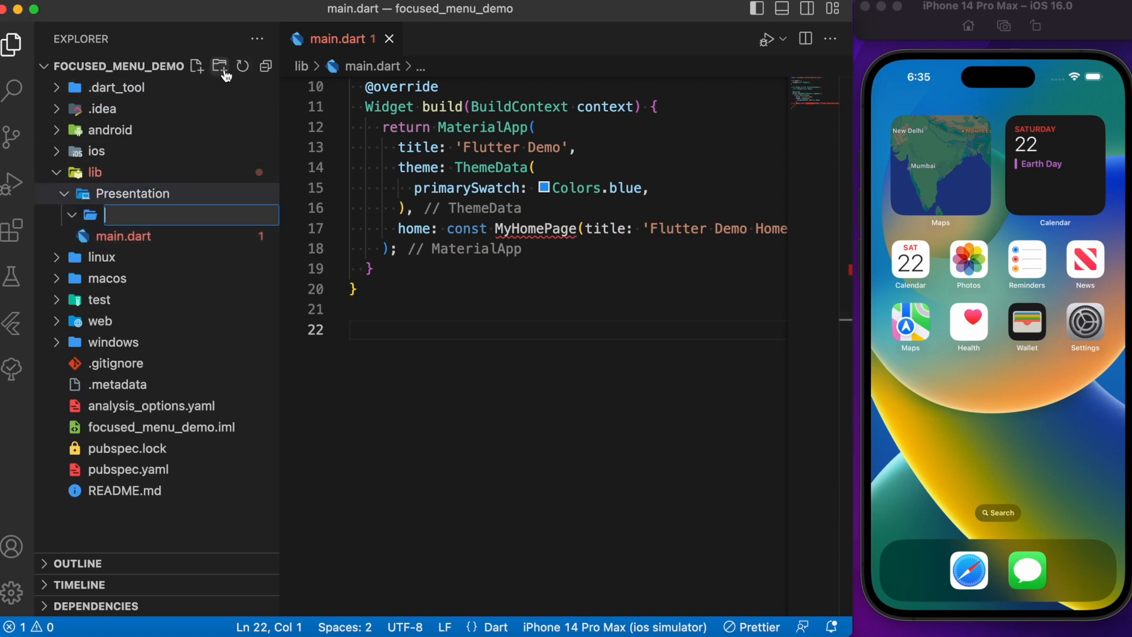
type("Components")
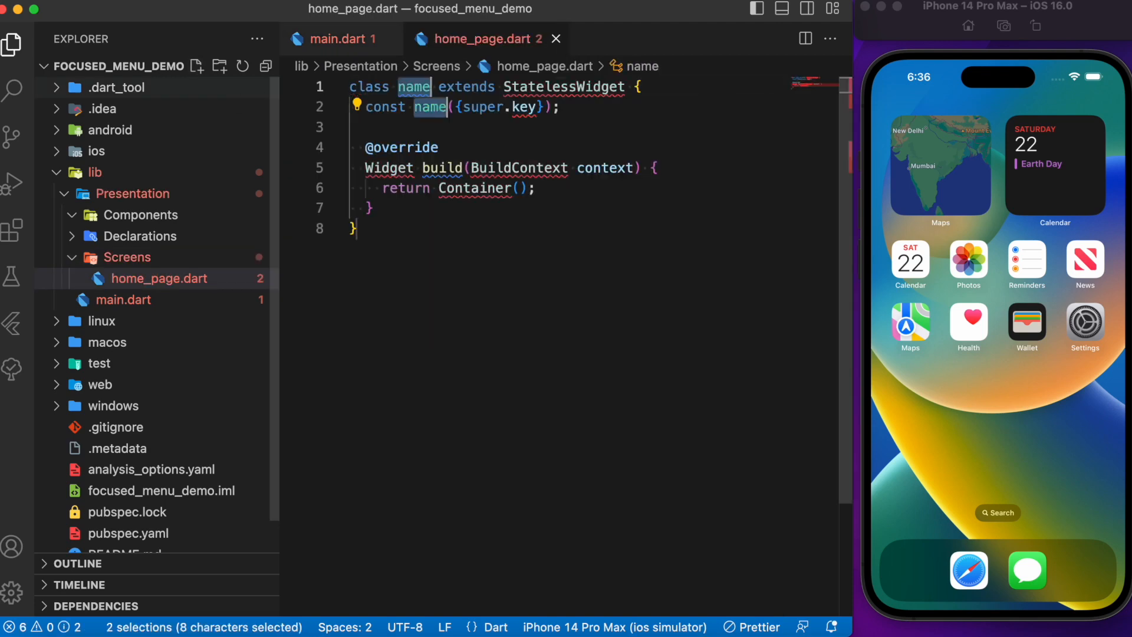
Return a Scaffold from MyHomePage's build, accepting the material import
type("Scaf")
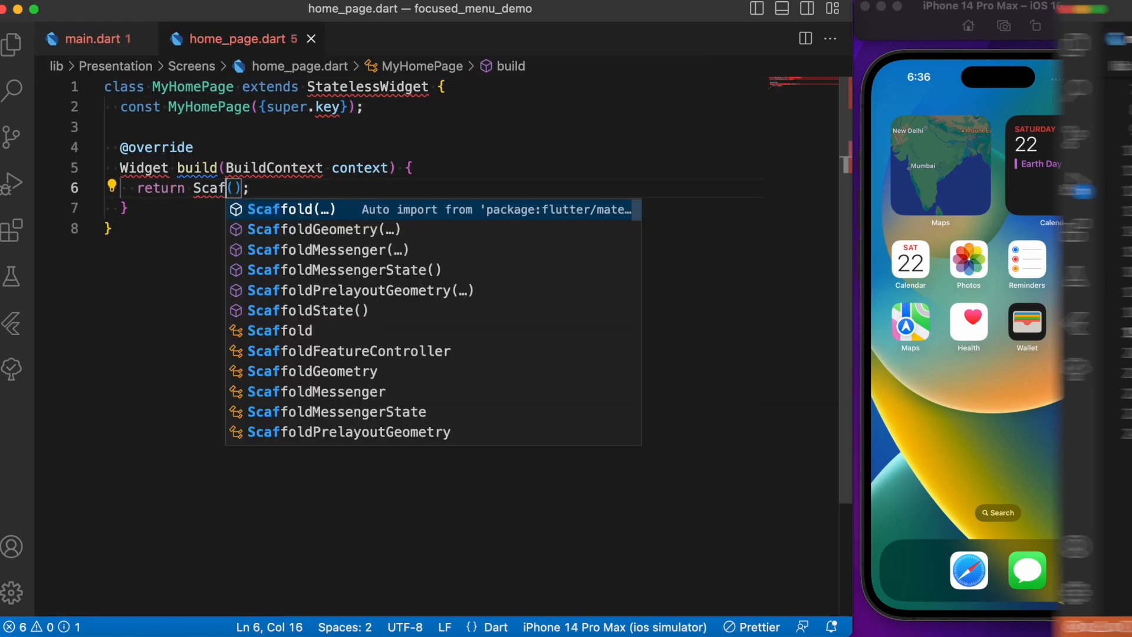
left_click(85, 39)
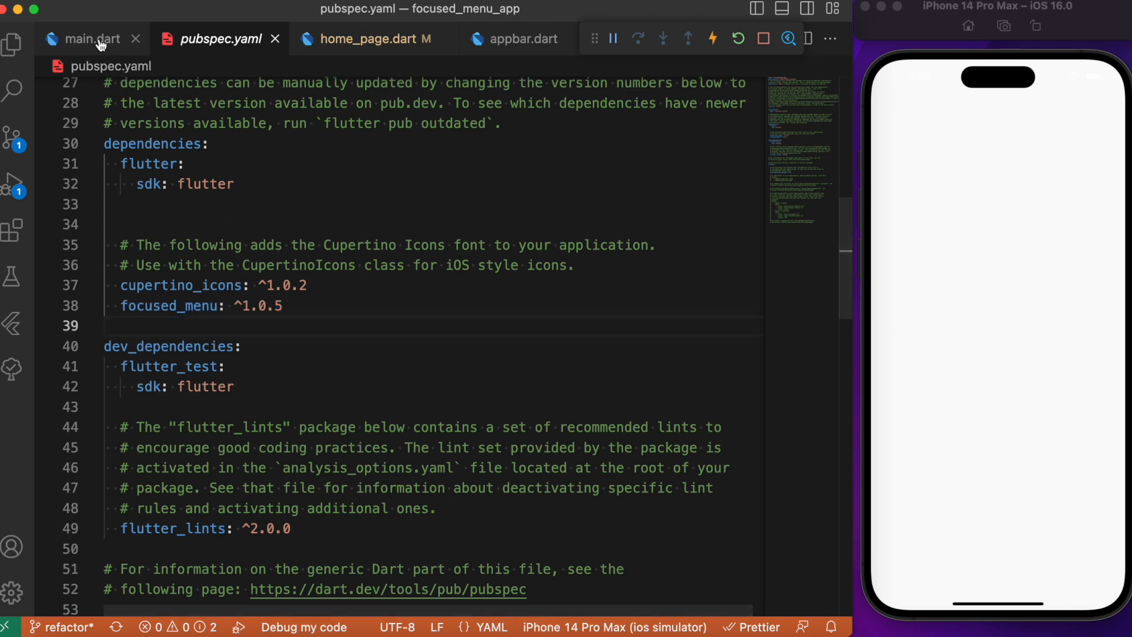
Switch to main.dart to wire up the home page
left_click(88, 39)
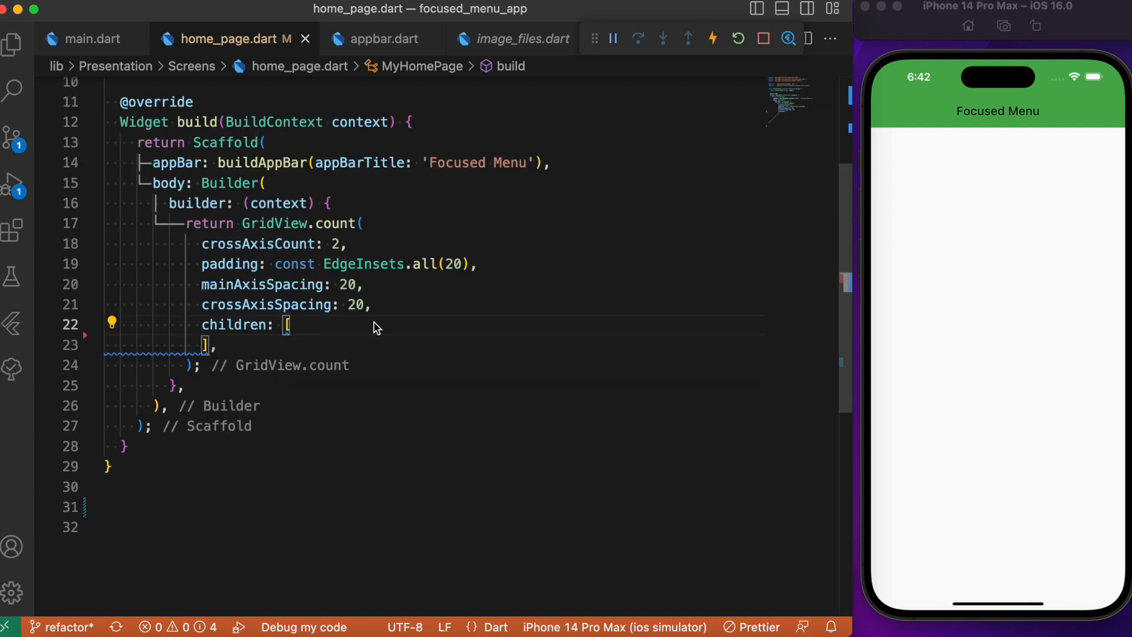
Add buildListItems(context, 0) as the first GridView child
type("buildListItems(context, 0),")
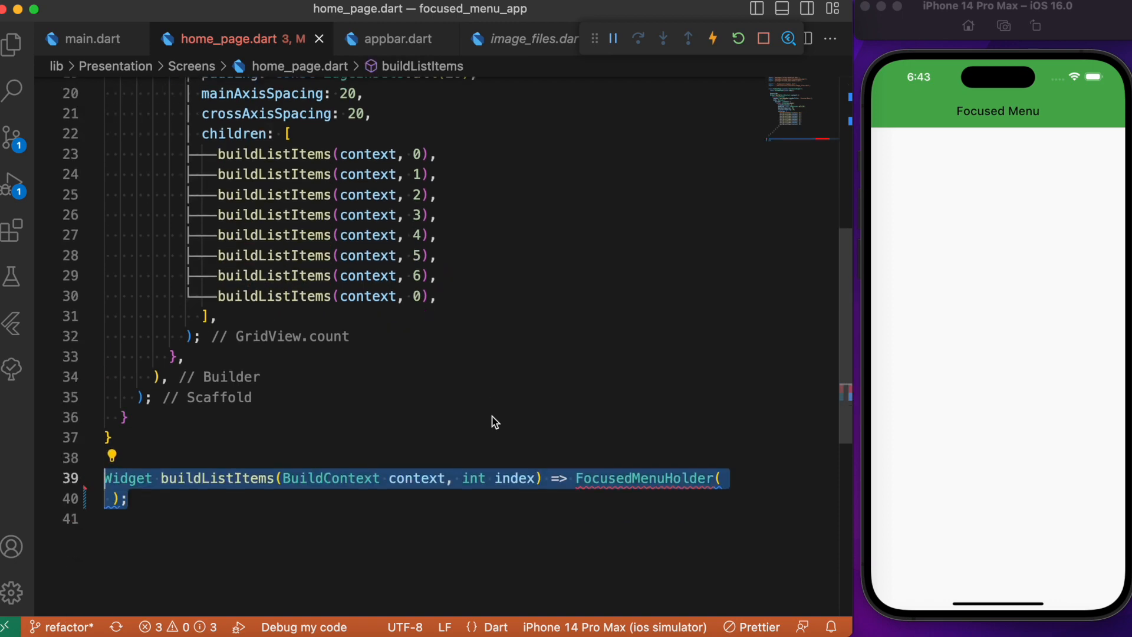
Give FocusedMenuHolder openWithTap: true and an empty menuItems <FocusedMenuItem> list
scroll("down", 3)
type("menuWidth: MediaQuery.of(context).size.width * 0.50,")
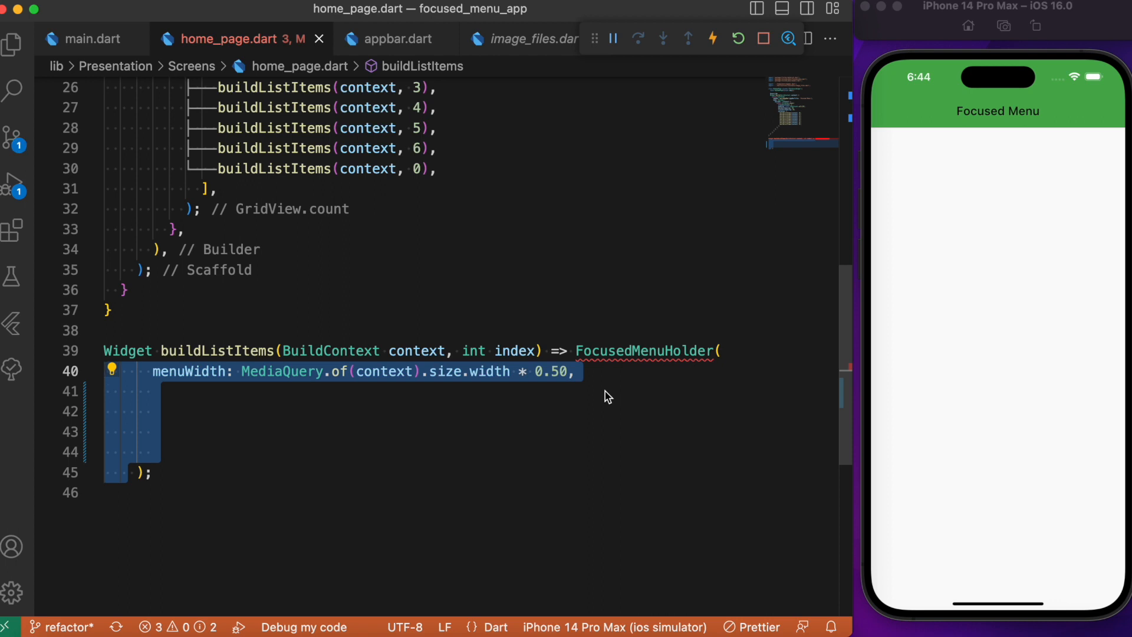
type("openWithTap: true,")
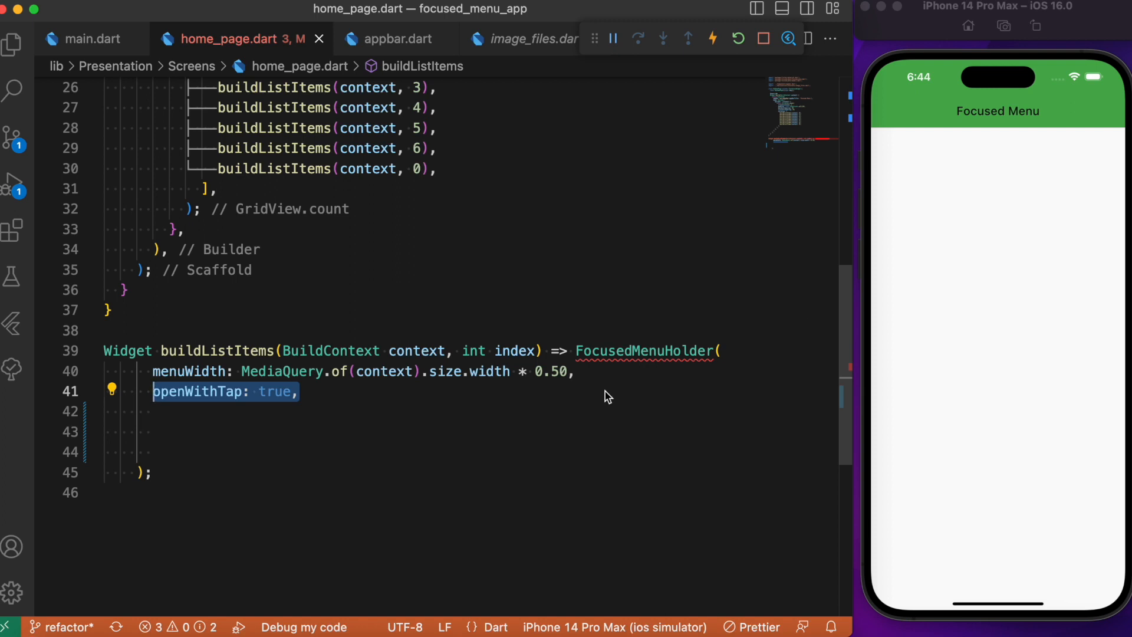
type("menuItems: <FocusedMenuItem>[],")
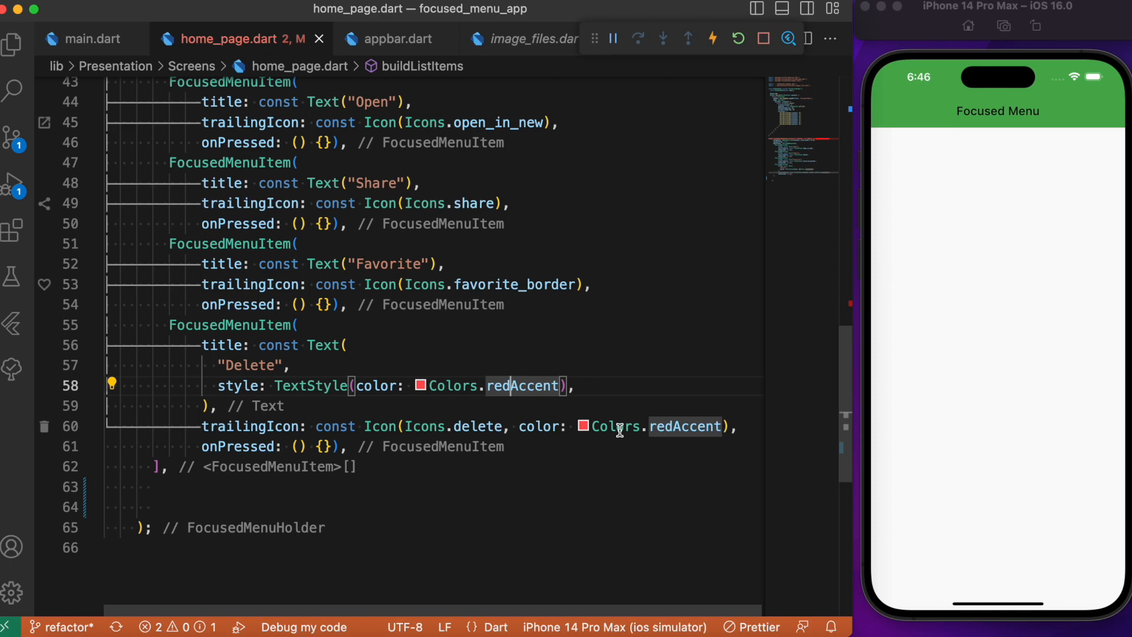
mouse_move(302, 207)
type("fit: BoxFit.fill,")
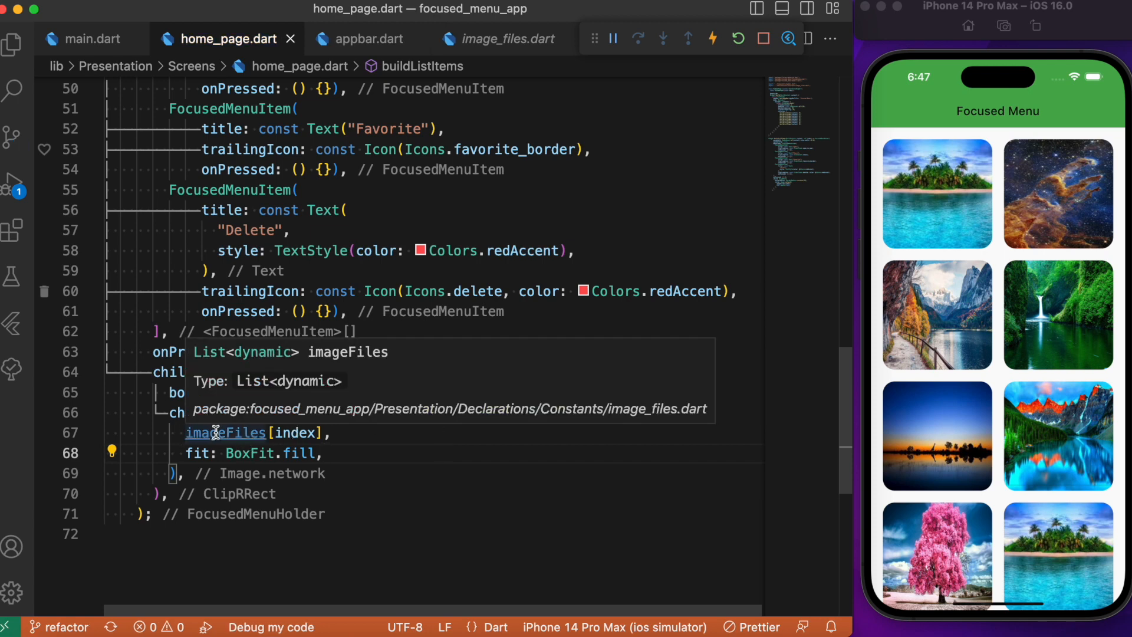
left_click(12, 43)
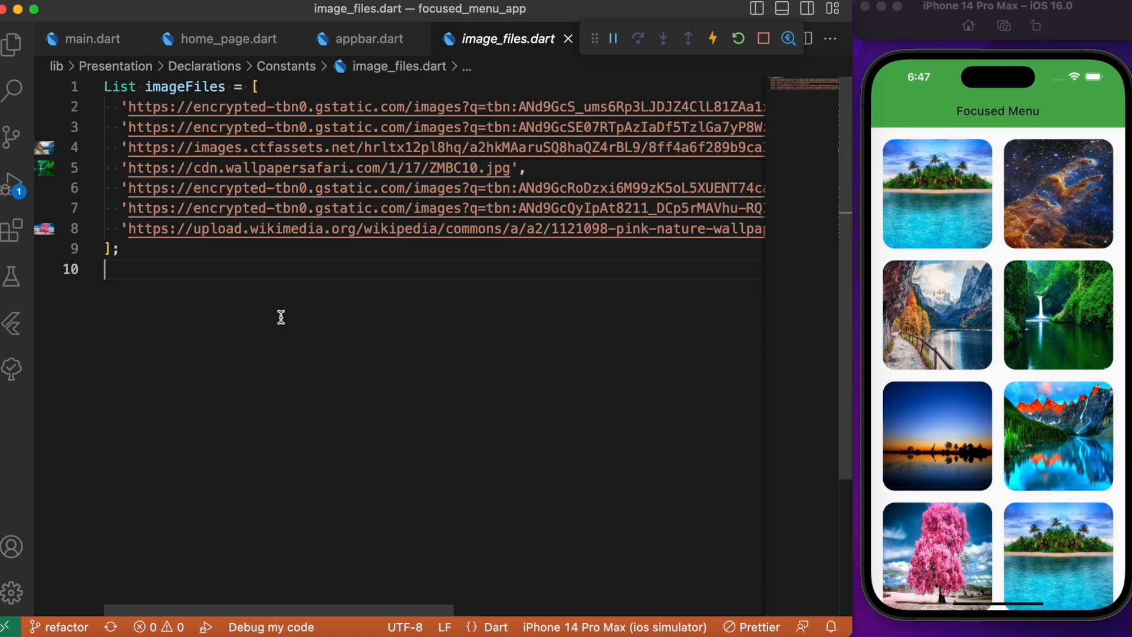
left_click(227, 39)
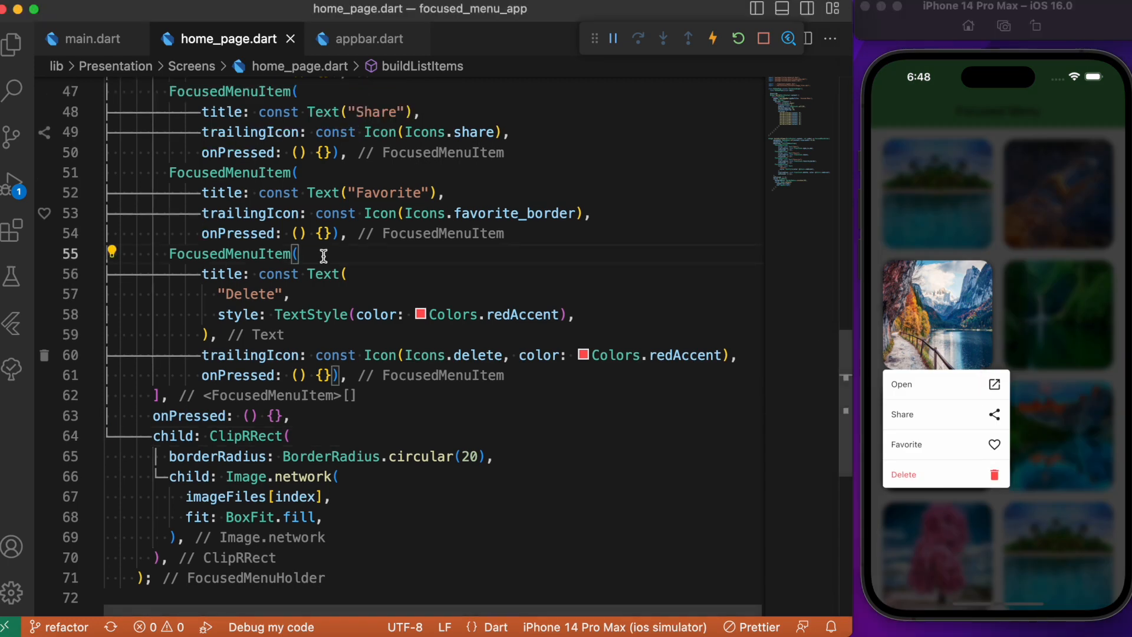
Start adding backgroundColor: Colors.red to the Delete FocusedMenuItem
type("backgroundColor: Colors.red,")
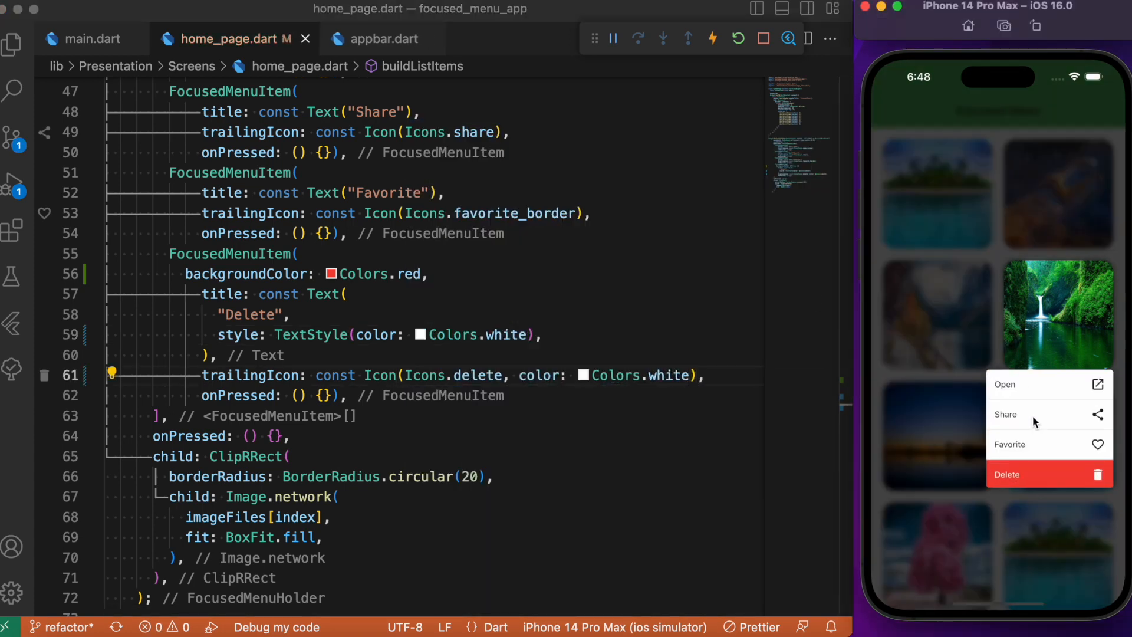
mouse_move(1037, 448)
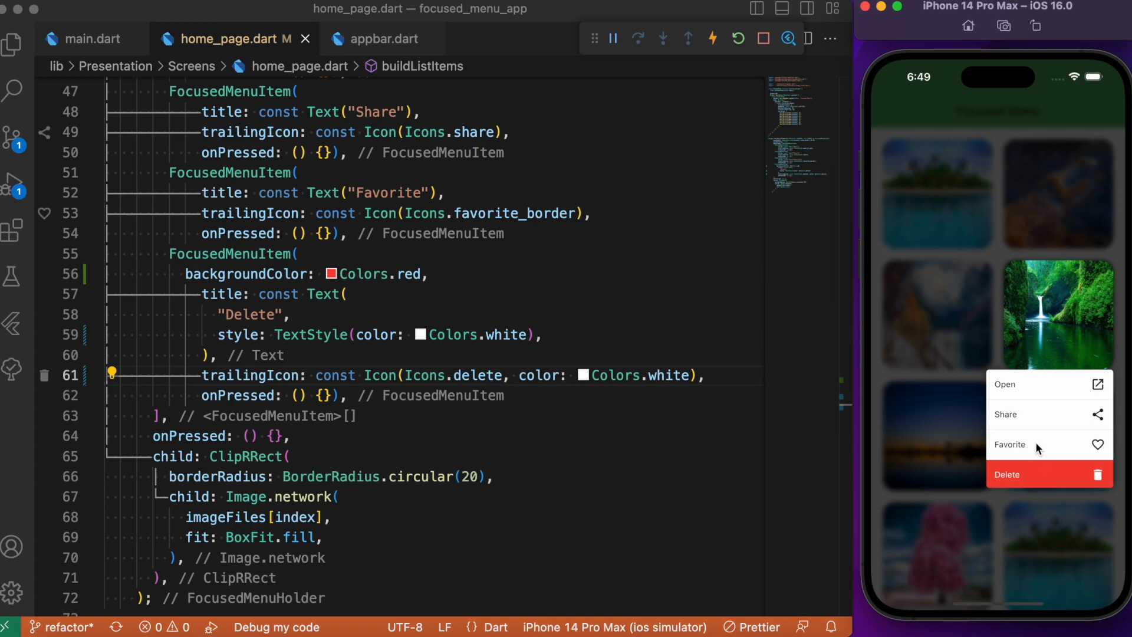
mouse_move(1015, 546)
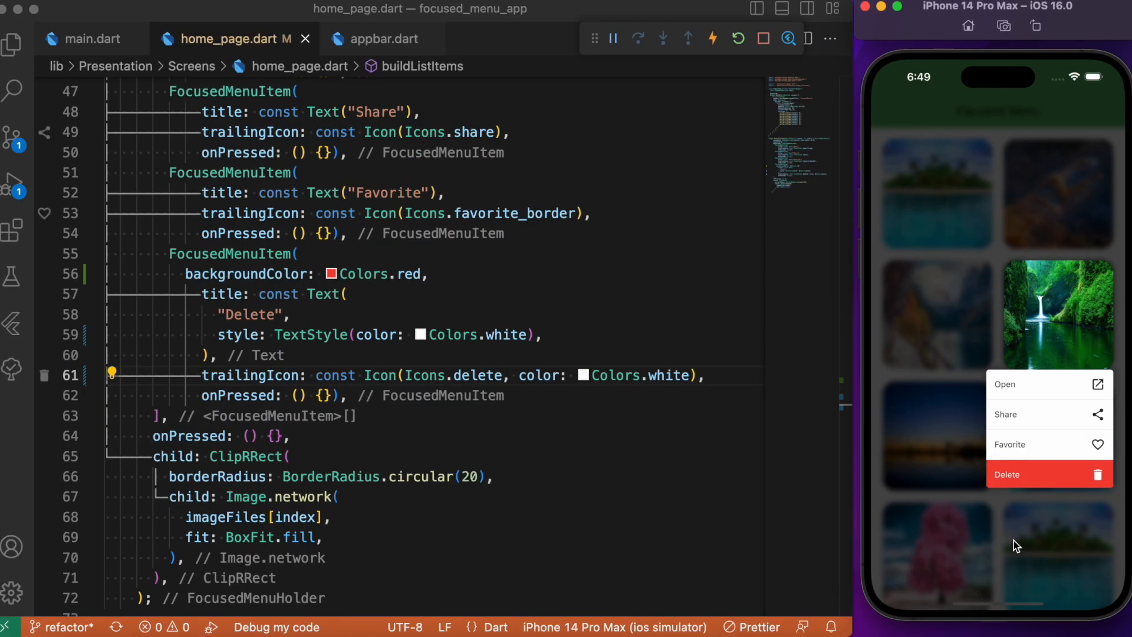